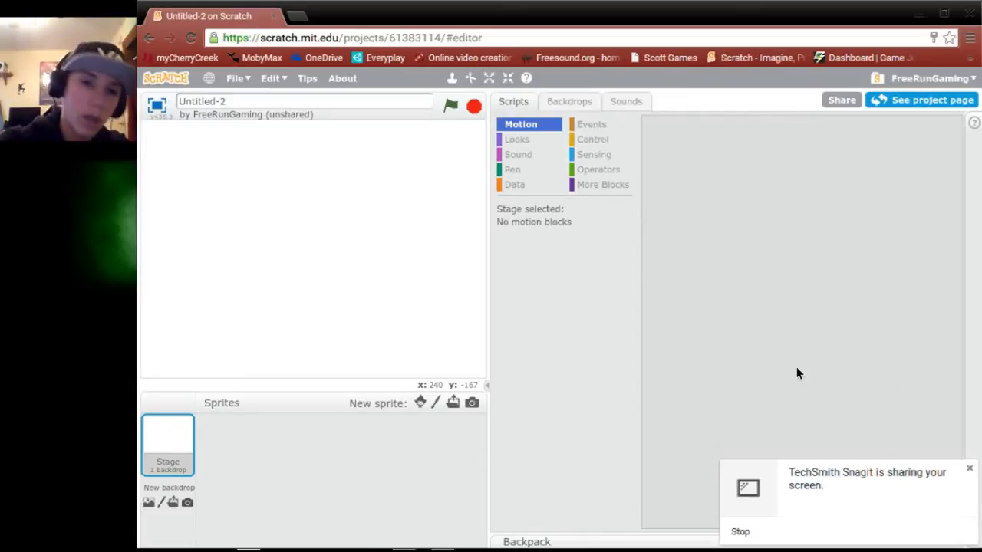
pyautogui.moveTo(386, 320)
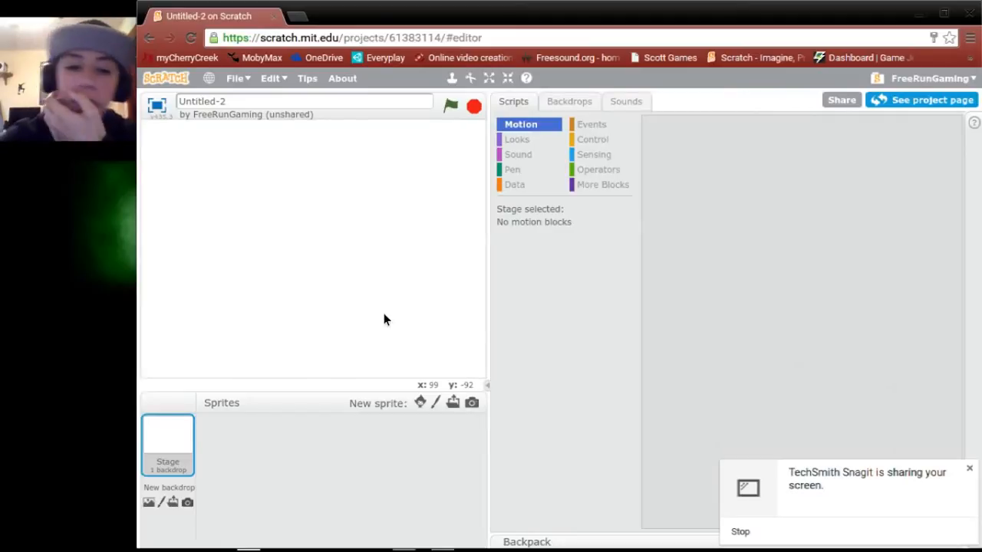
pyautogui.moveTo(191, 468)
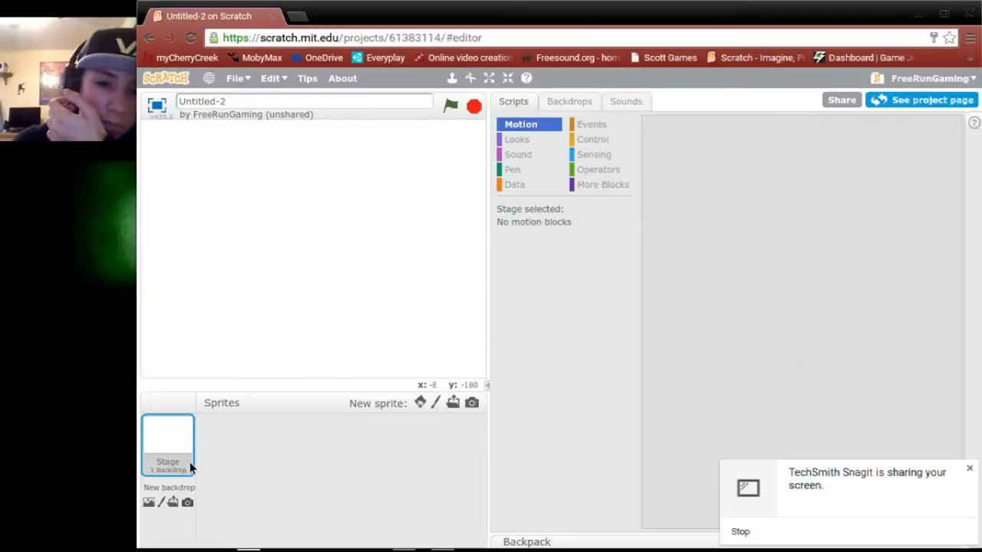
pyautogui.moveTo(269, 343)
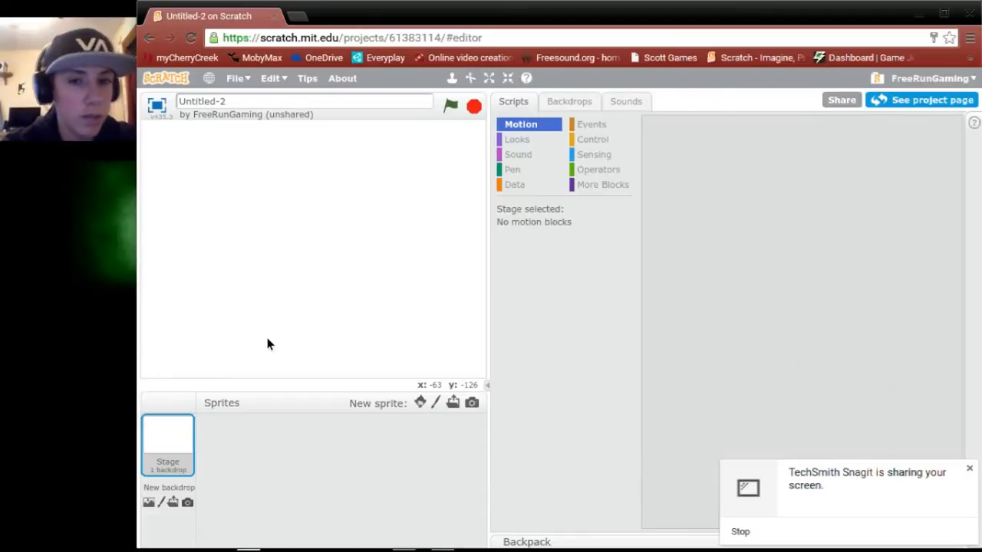
pyautogui.moveTo(590, 93)
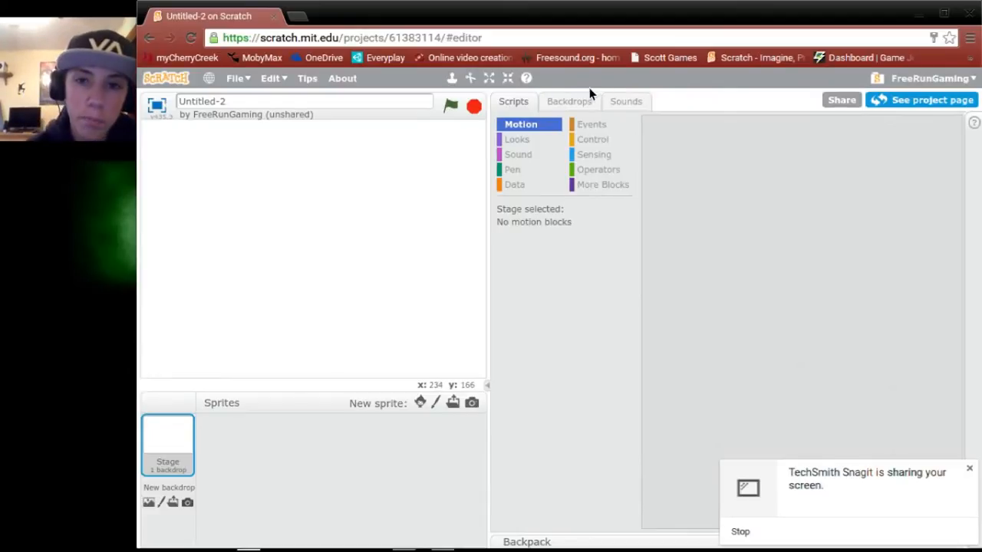
# Open the stage's backdrop editor and choose the Fill with color tool in black
pyautogui.click(568, 101)
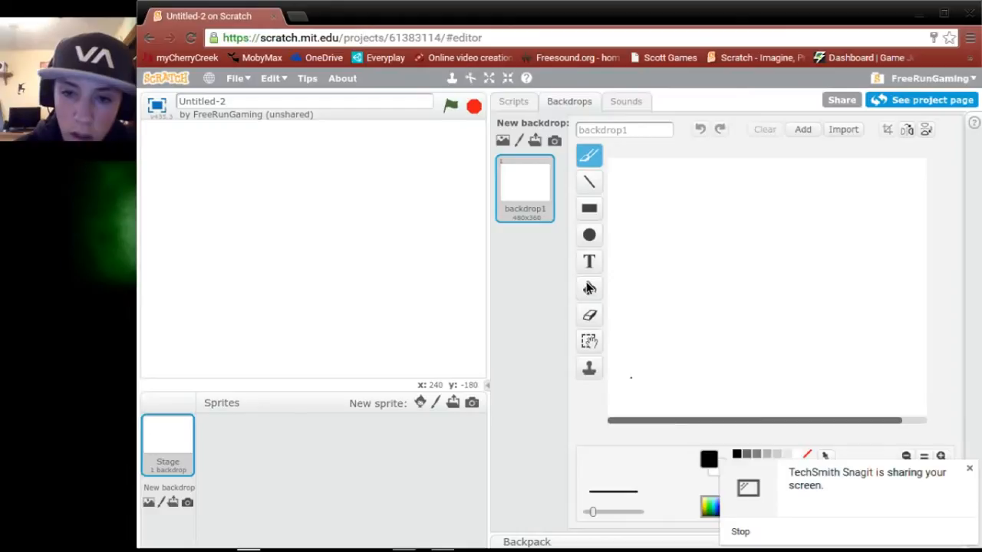
pyautogui.click(588, 287)
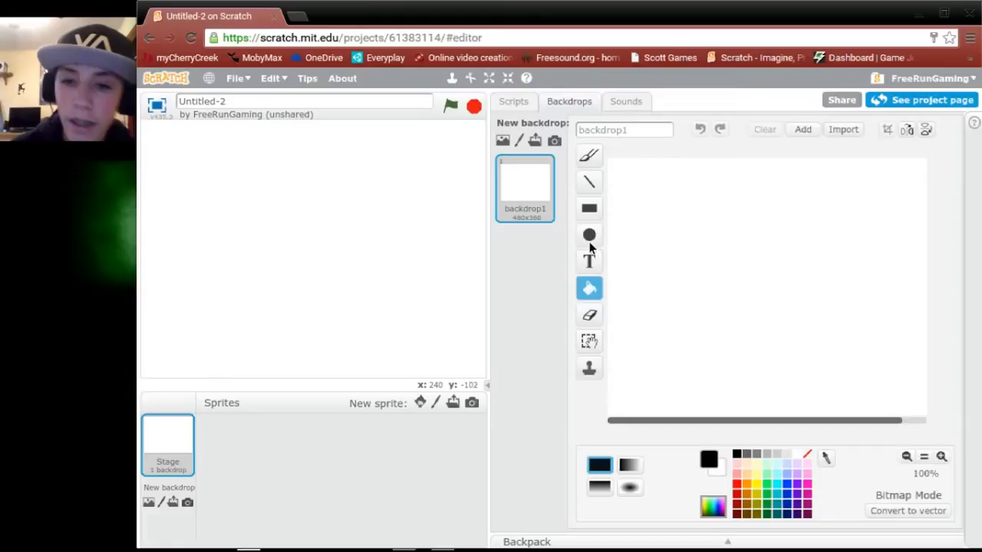
pyautogui.moveTo(820, 315)
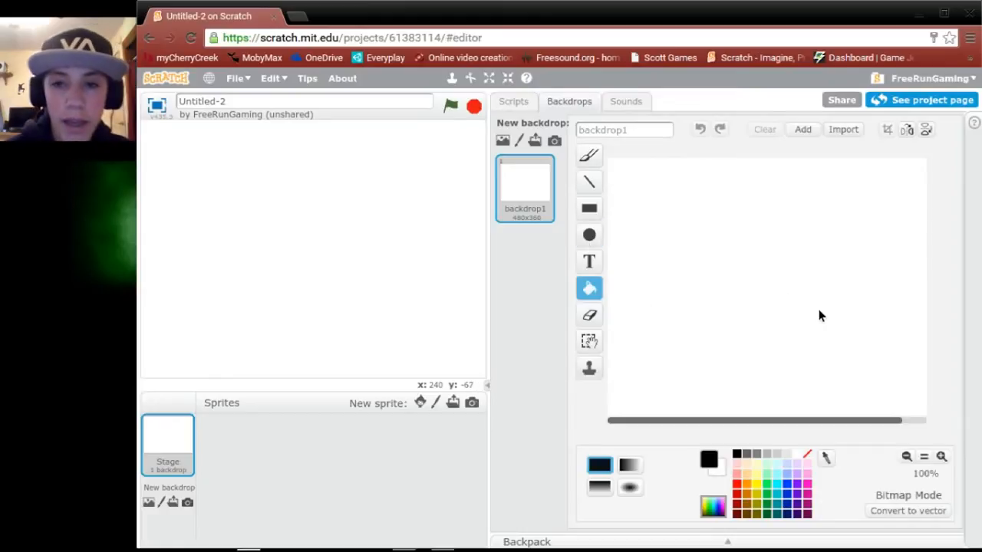
pyautogui.moveTo(855, 312)
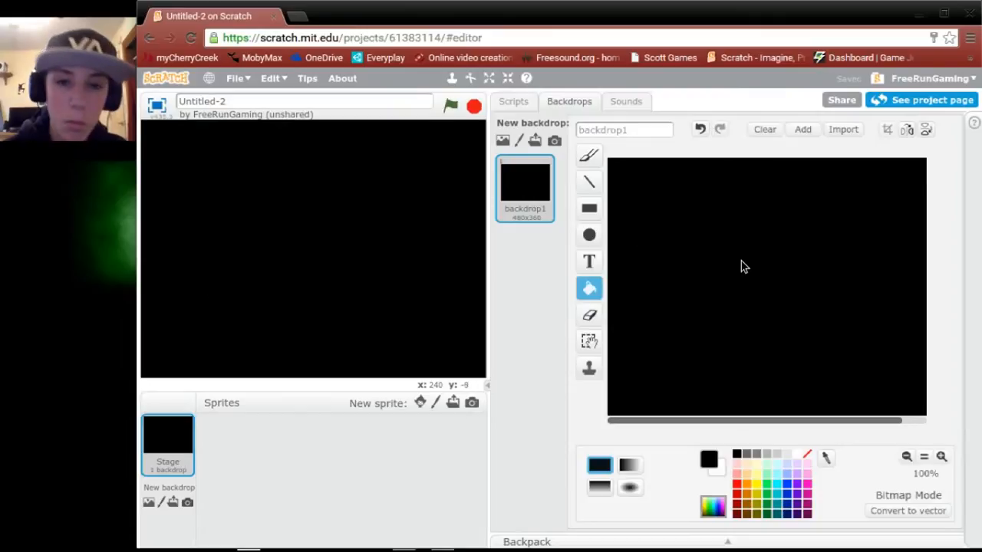
pyautogui.moveTo(749, 148)
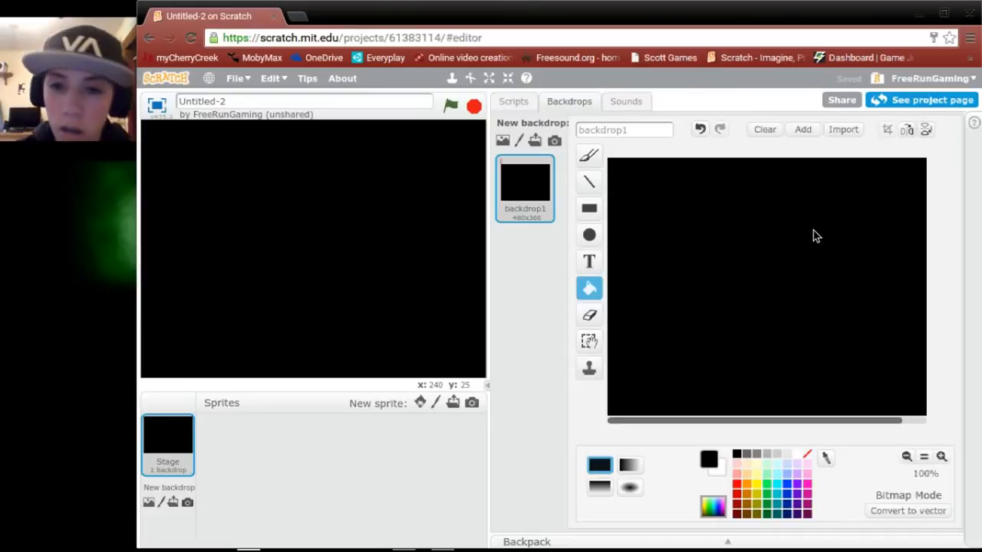
pyautogui.moveTo(727, 344)
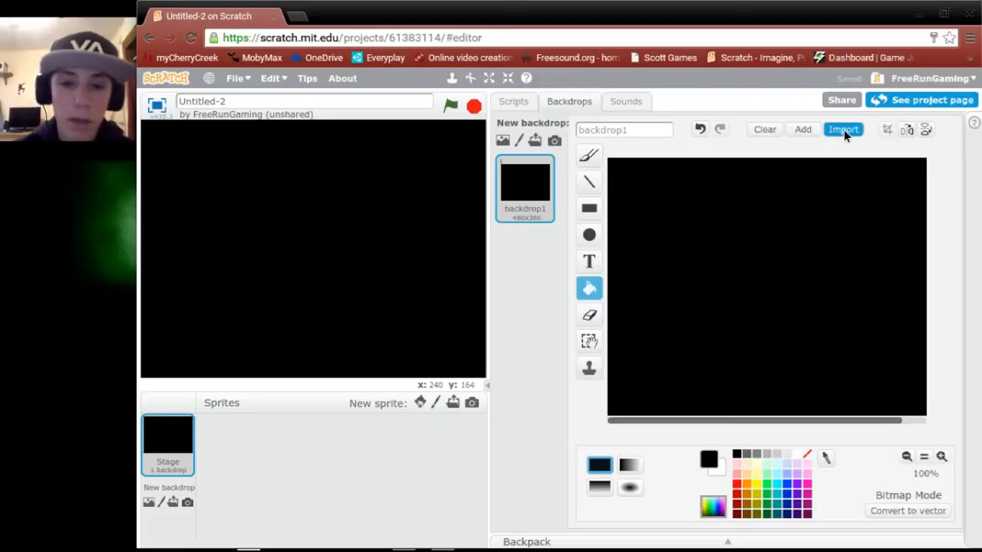
# Start a backdrop image import and browse the images in the Downloads folder
pyautogui.click(842, 129)
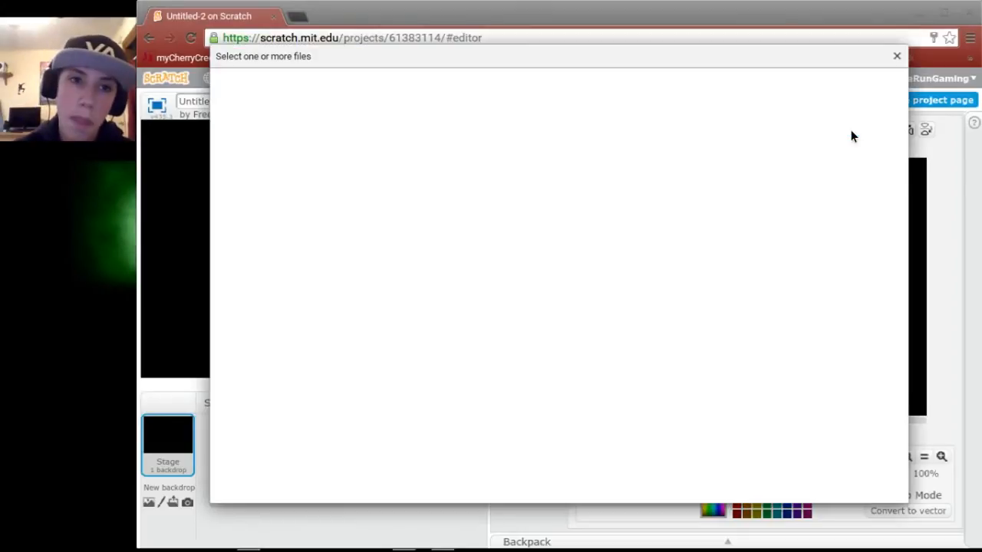
pyautogui.moveTo(817, 195)
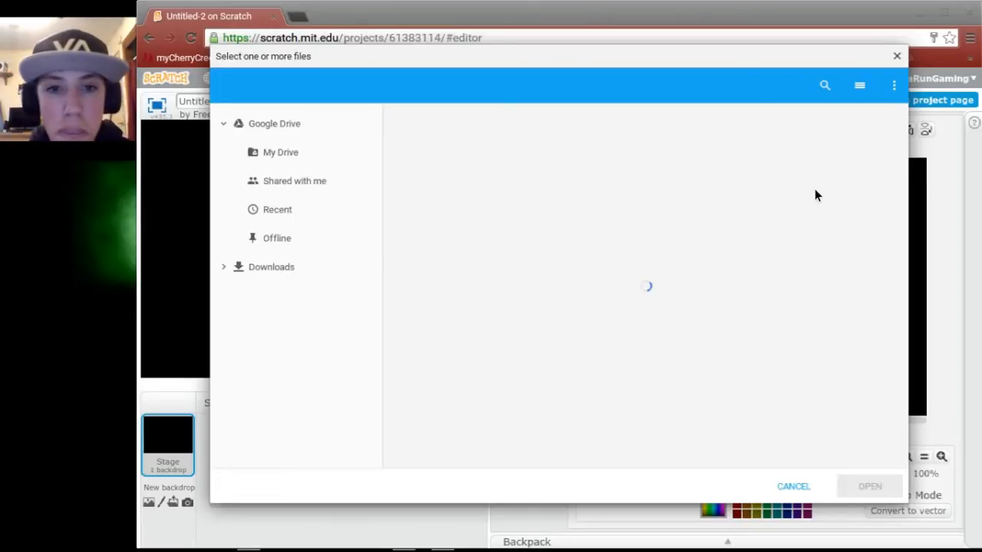
pyautogui.click(270, 266)
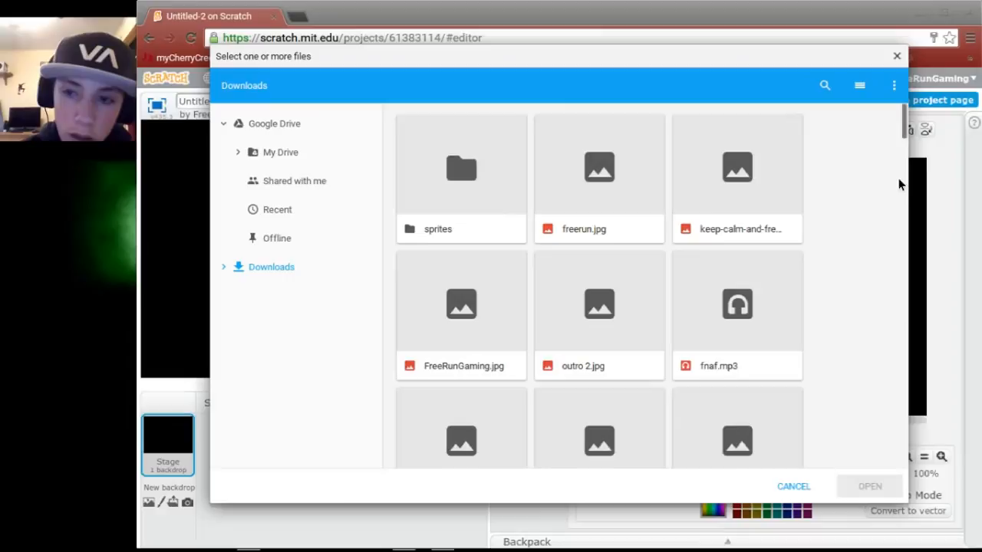
pyautogui.scroll(-3)
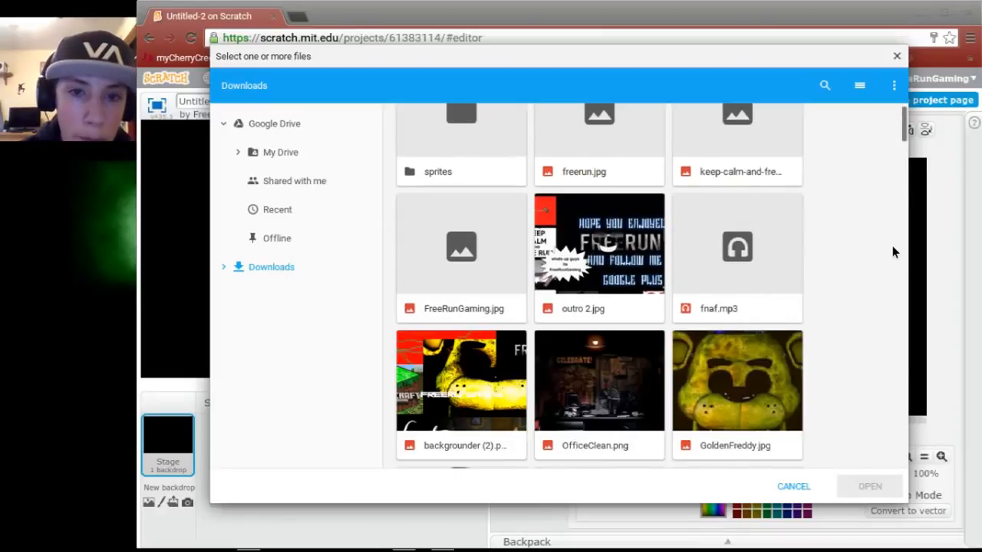
pyautogui.scroll(-3)
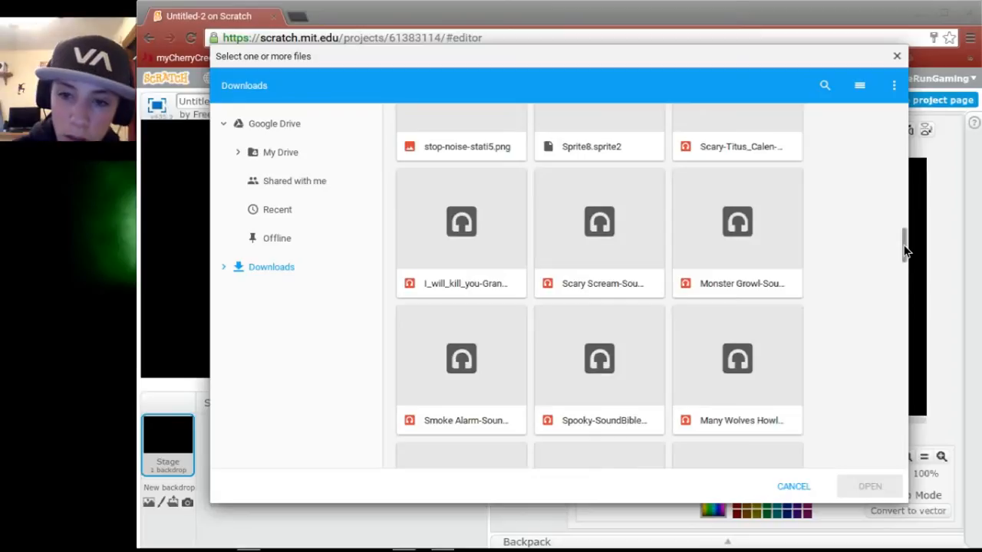
pyautogui.scroll(-3)
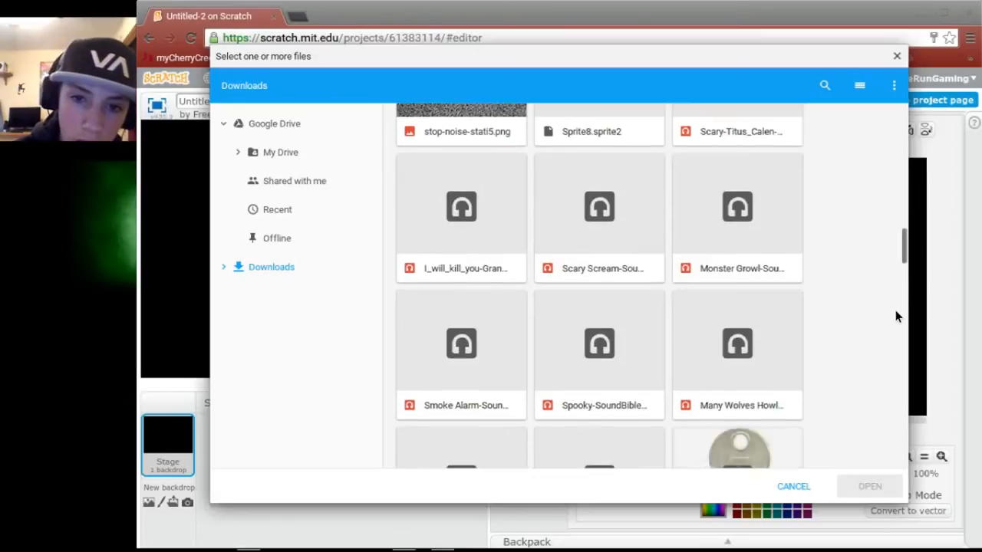
pyautogui.scroll(-3)
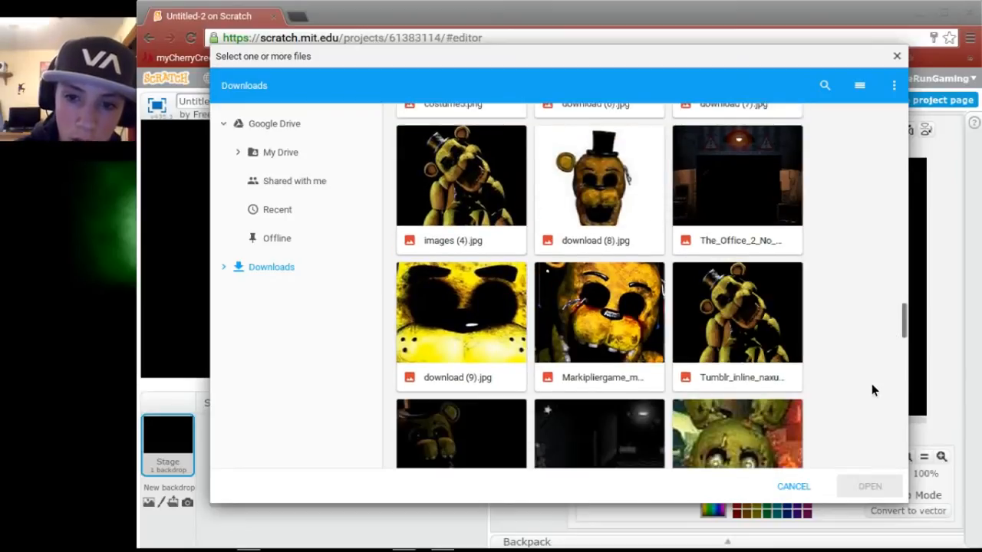
pyautogui.scroll(-3)
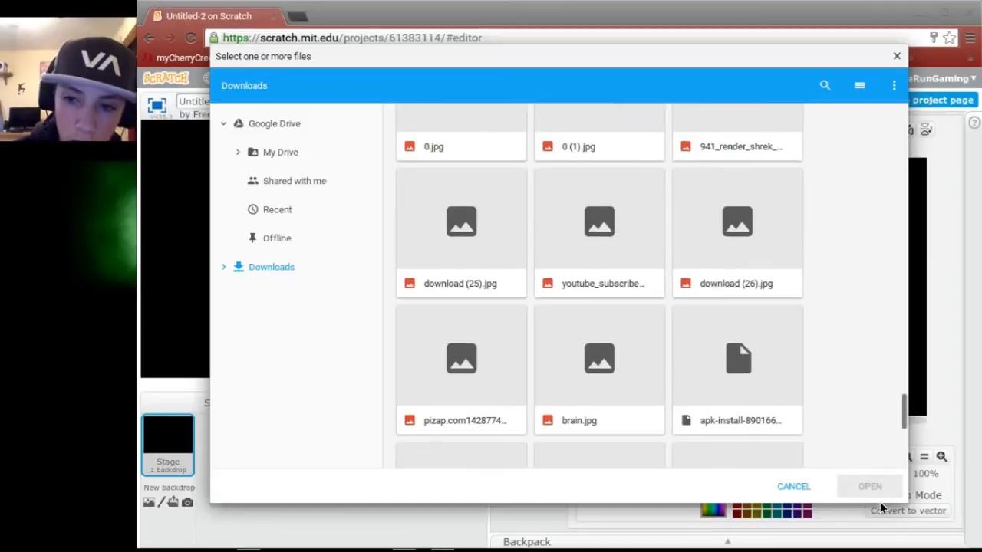
pyautogui.scroll(-3)
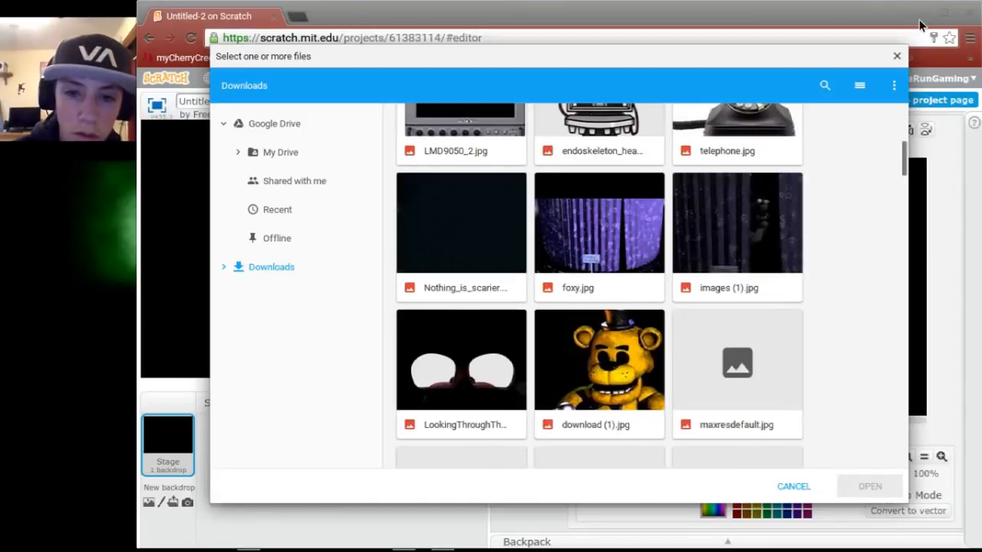
pyautogui.scroll(3)
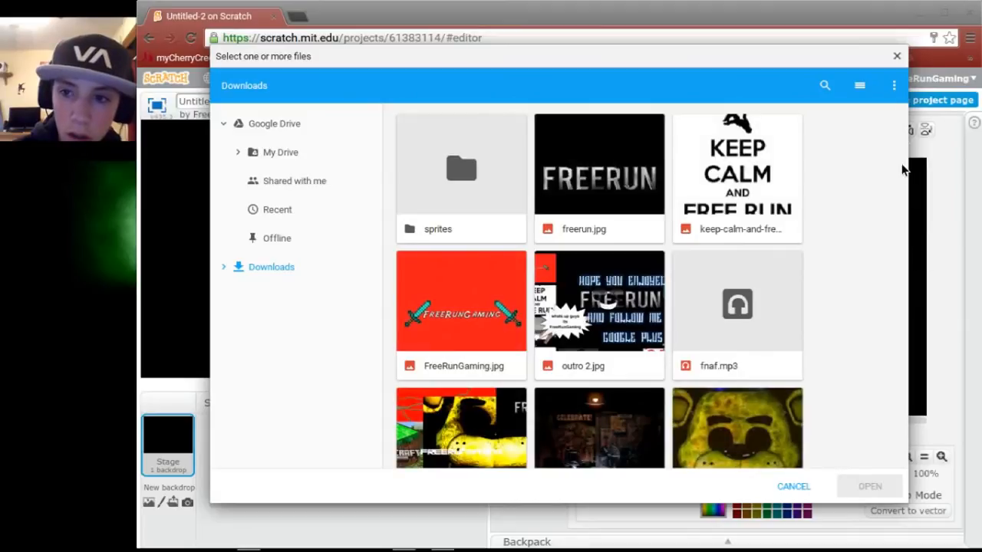
pyautogui.moveTo(898, 305)
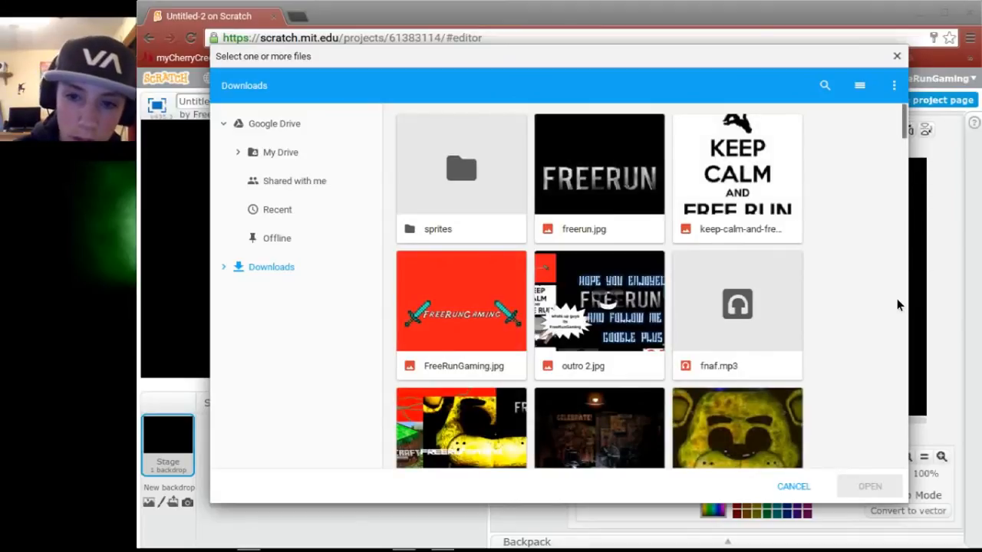
pyautogui.scroll(-3)
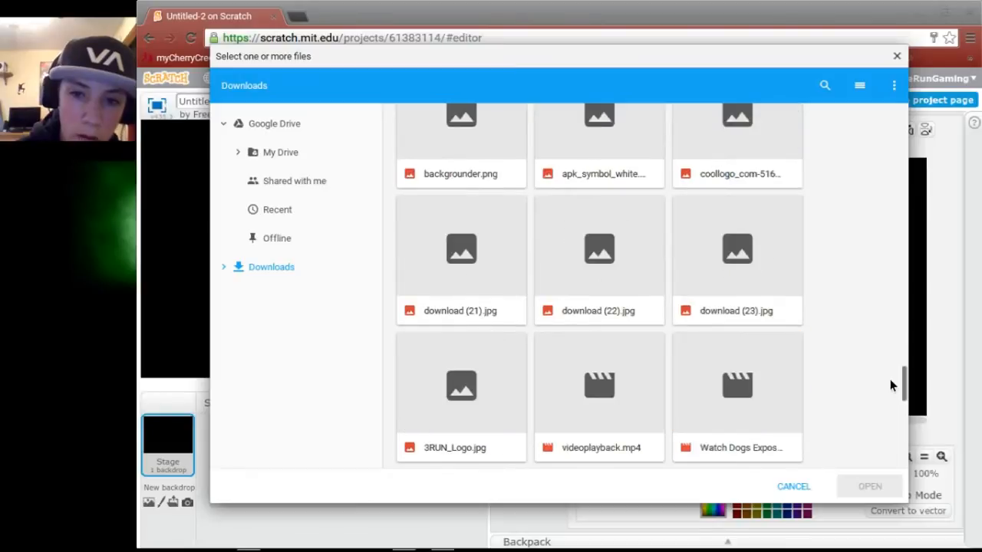
pyautogui.scroll(-3)
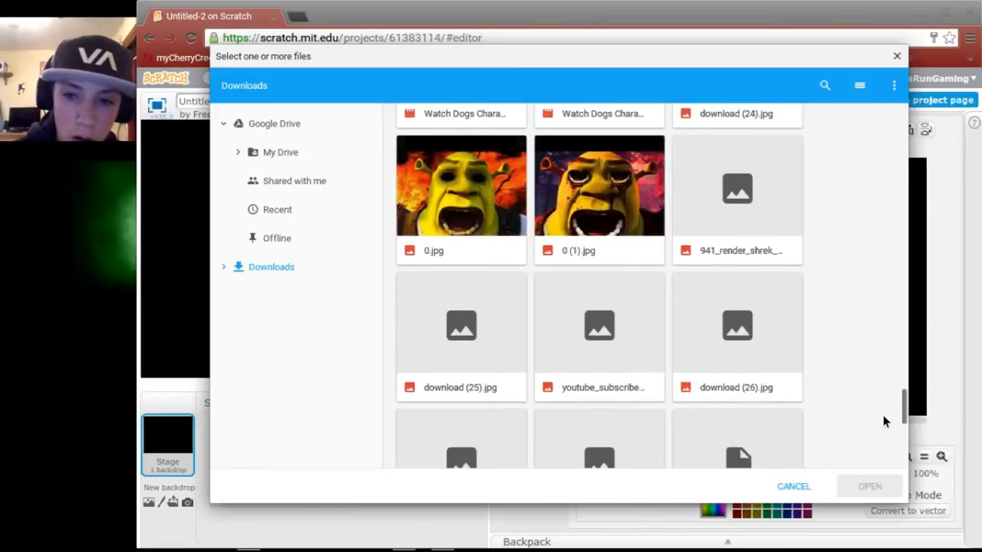
pyautogui.moveTo(885, 434)
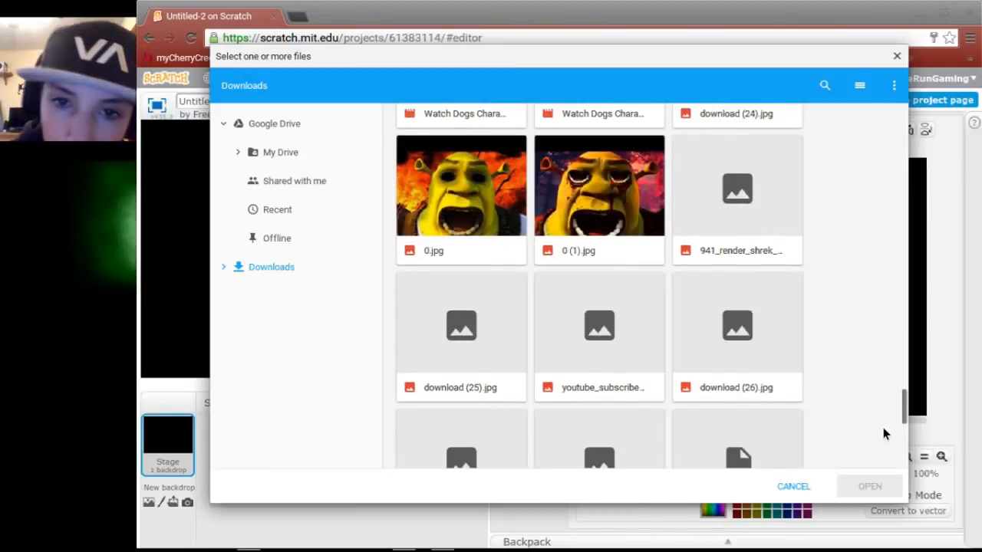
pyautogui.scroll(-3)
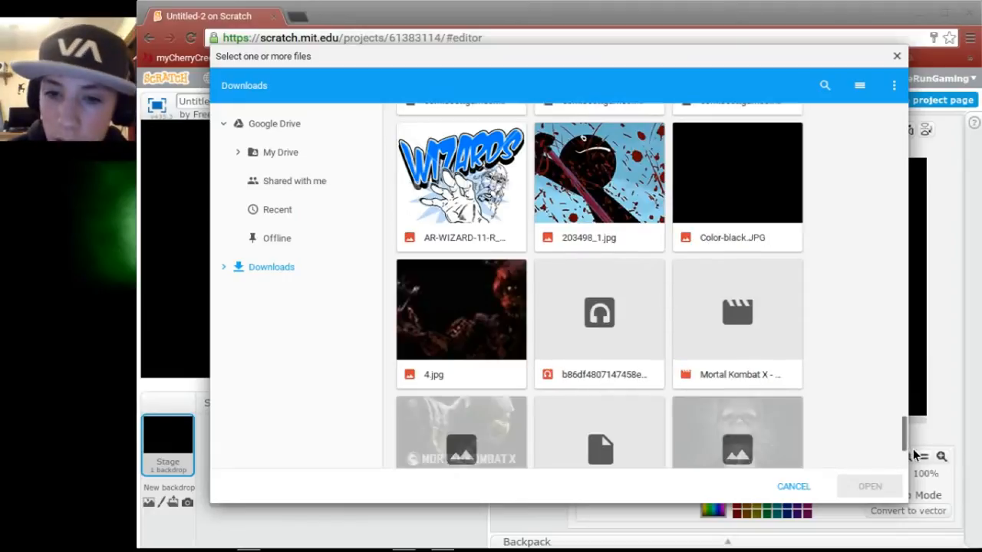
pyautogui.scroll(3)
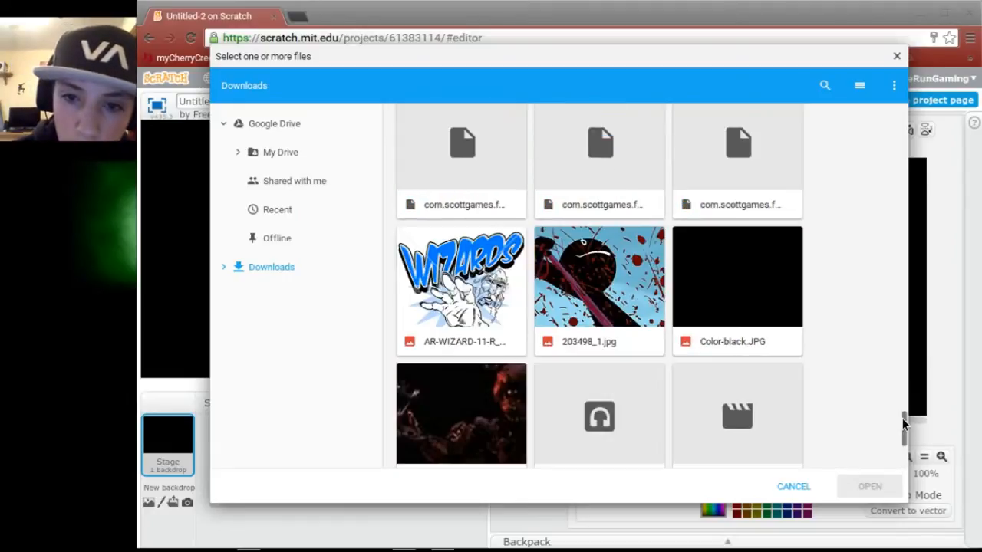
pyautogui.scroll(3)
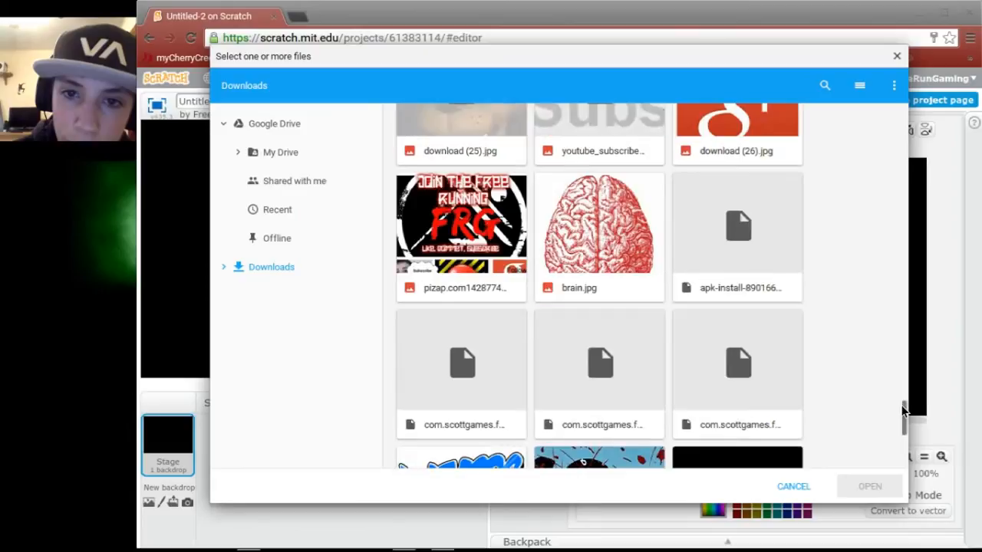
pyautogui.scroll(3)
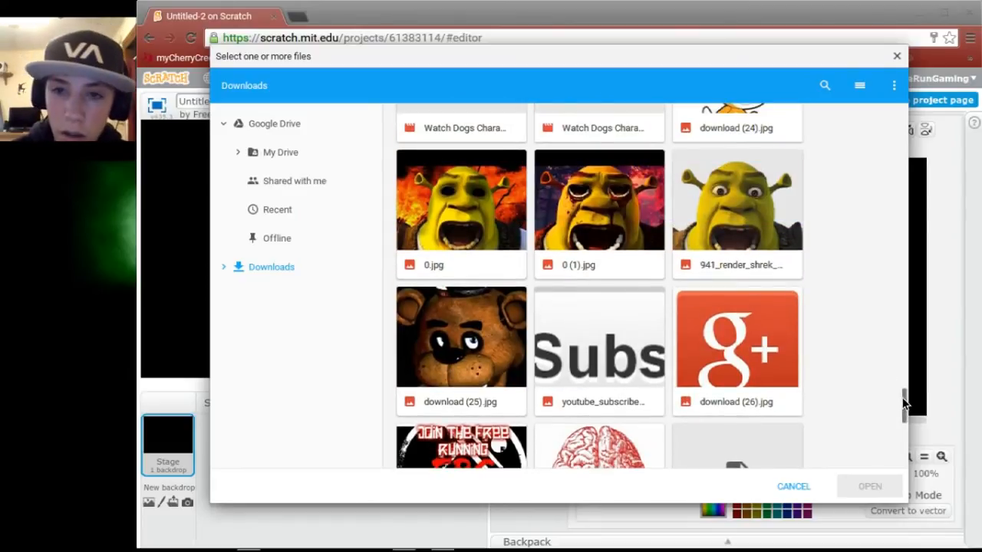
pyautogui.scroll(-3)
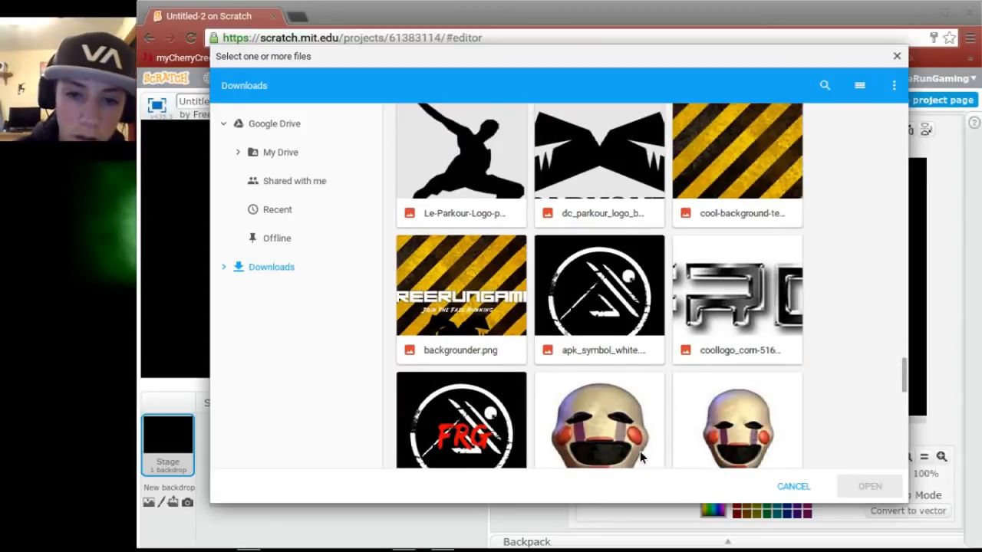
# Import the FRG logo, move it upper-left, and fill the white rectangle black
pyautogui.click(793, 486)
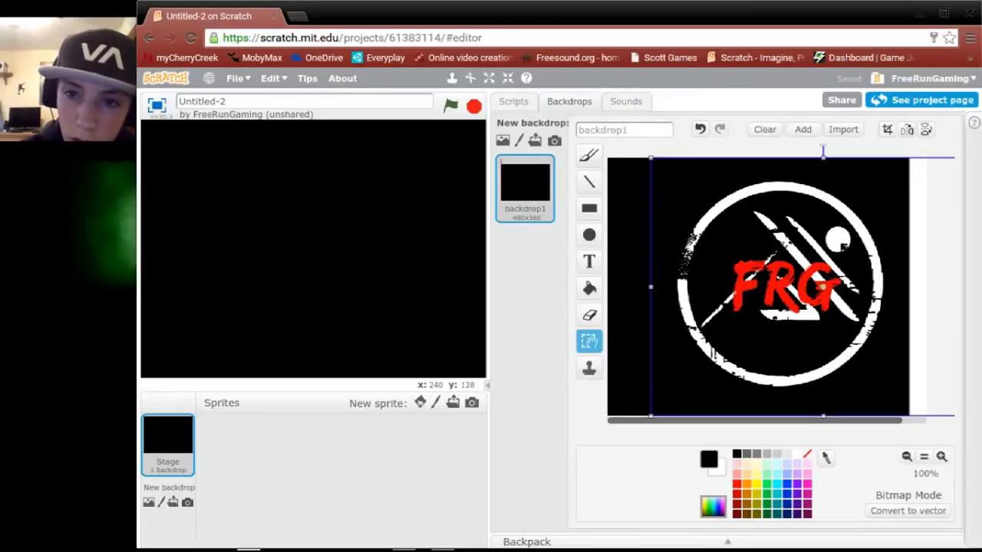
pyautogui.moveTo(782, 287); pyautogui.dragTo(867, 337)
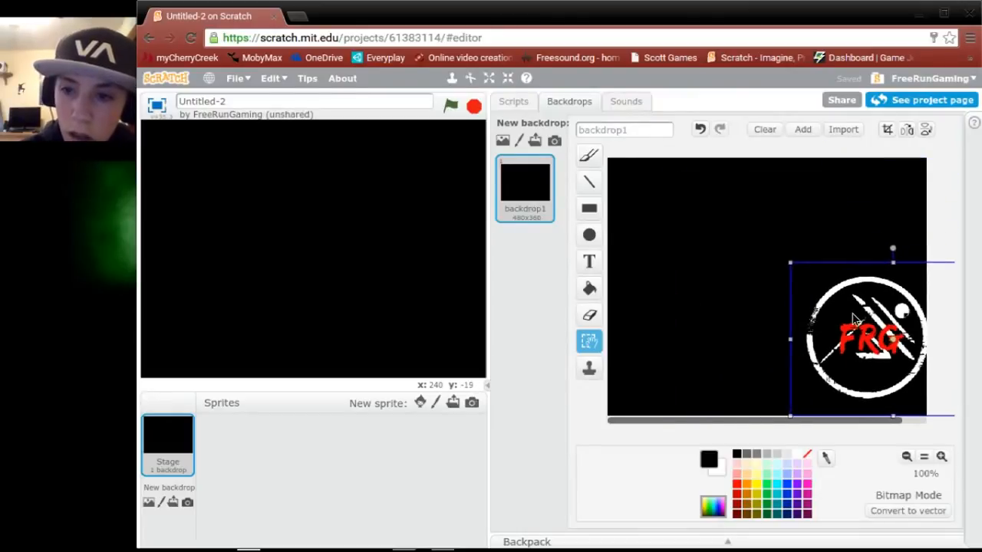
pyautogui.moveTo(866, 338); pyautogui.dragTo(659, 207)
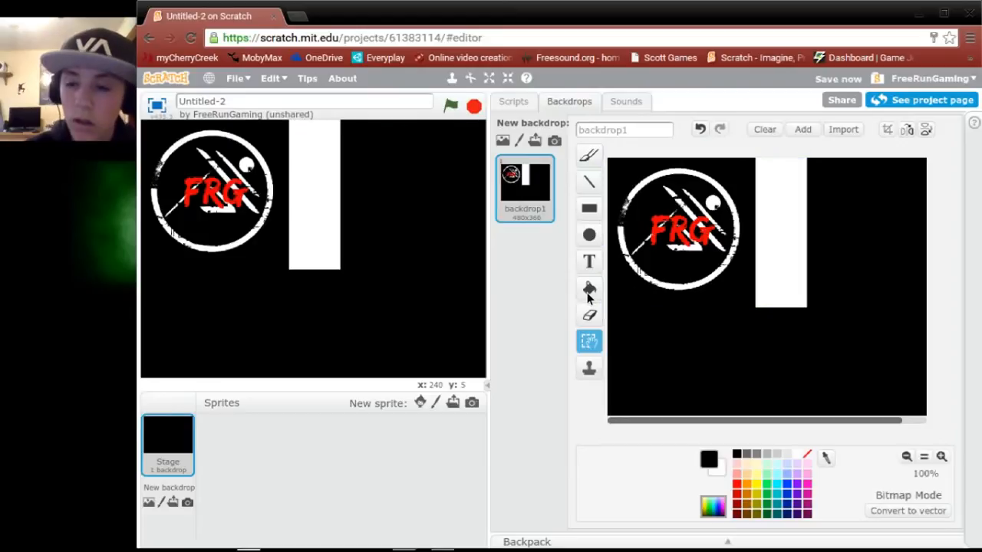
pyautogui.click(588, 289)
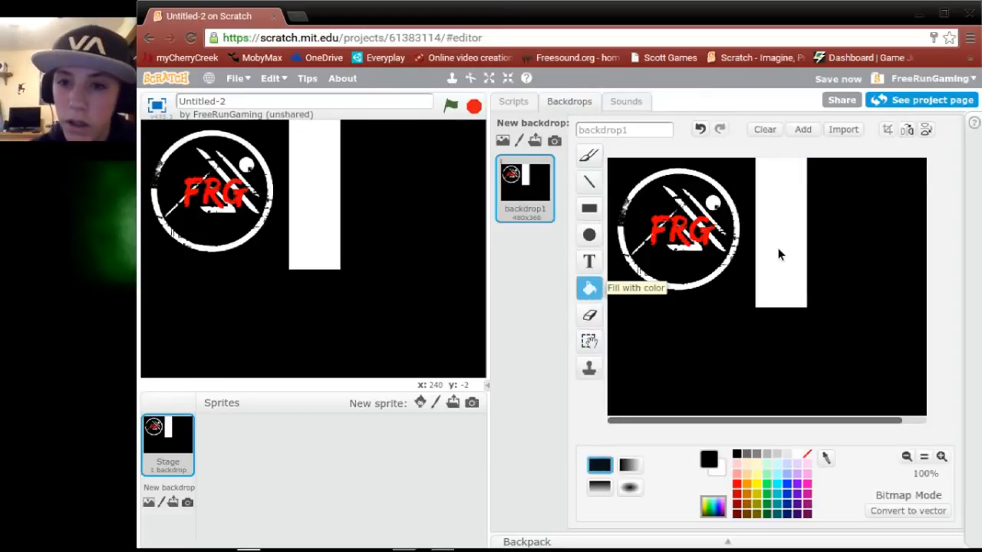
pyautogui.click(778, 230)
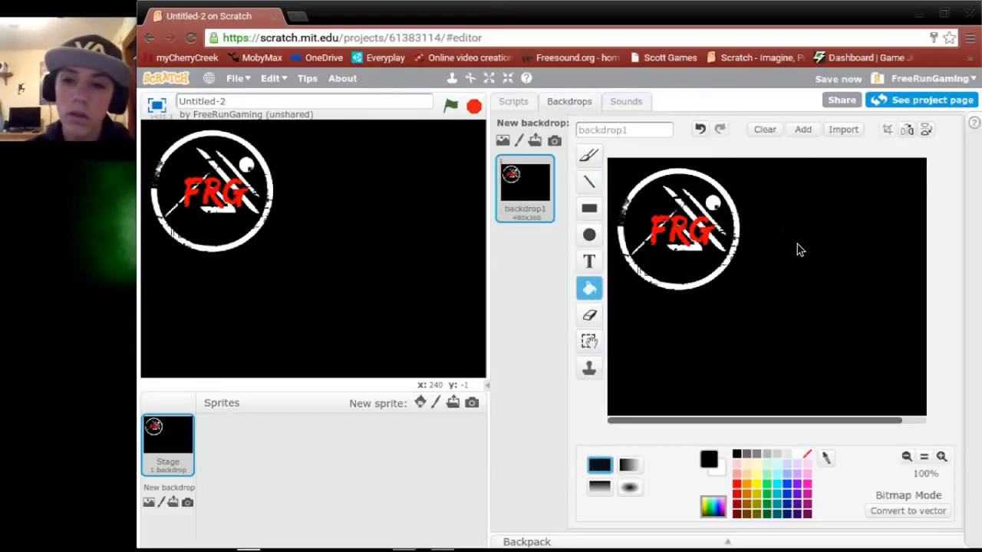
pyautogui.moveTo(621, 267)
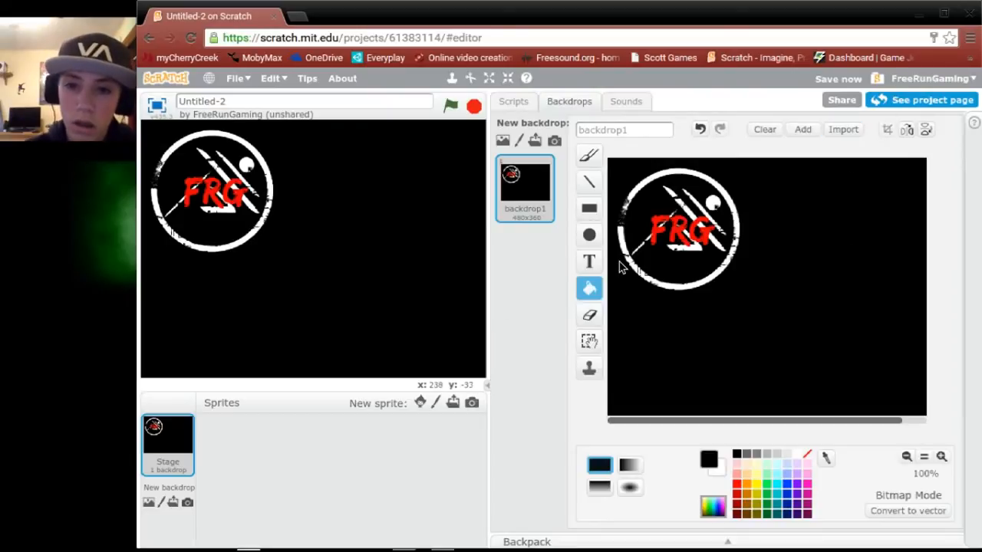
# Add a white Helvetica 'FNAF Gameplay' title across the top of the backdrop
pyautogui.click(588, 262)
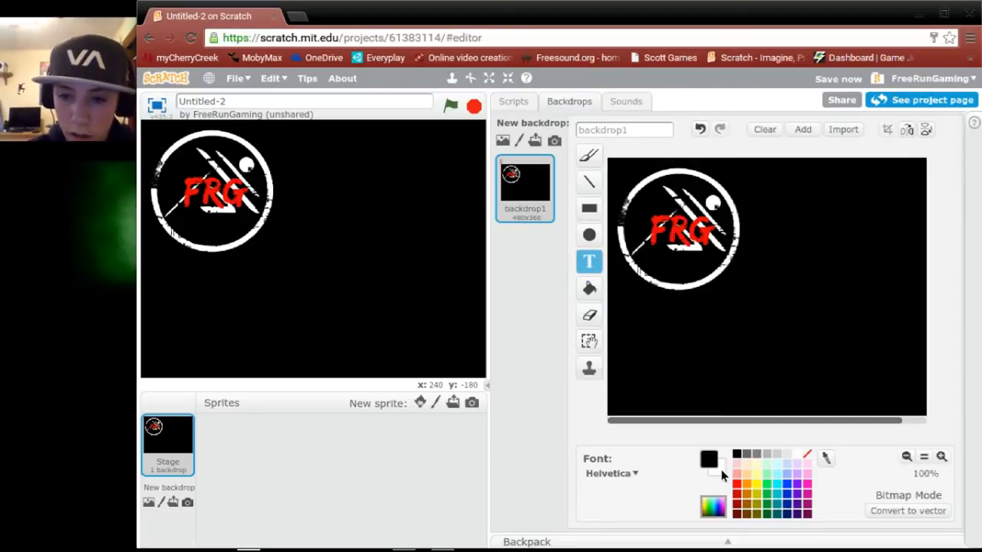
pyautogui.click(612, 473)
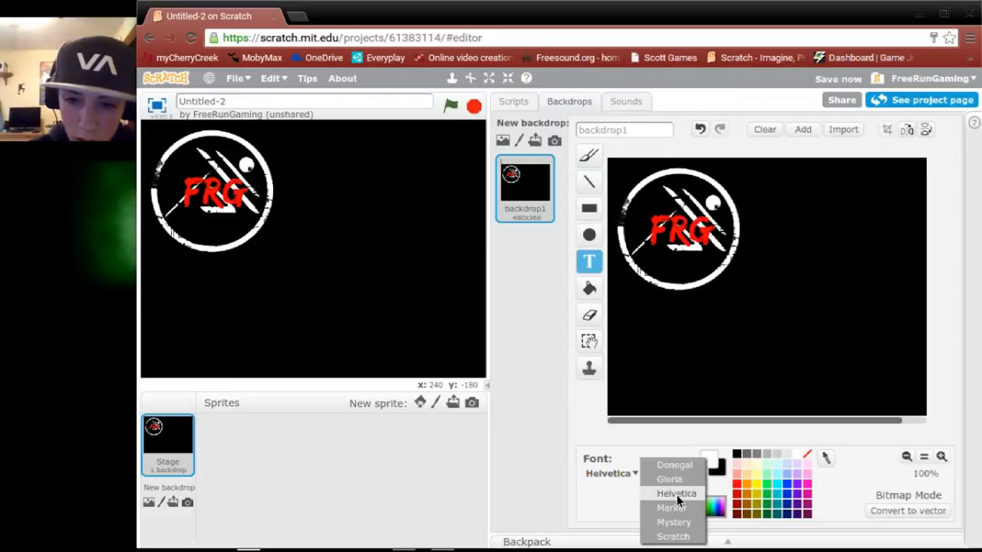
pyautogui.click(676, 493)
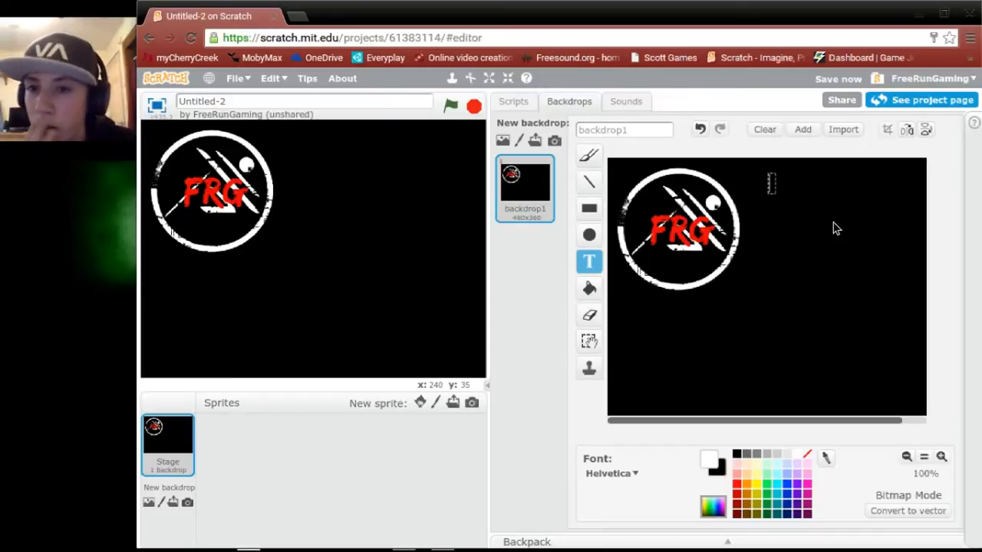
pyautogui.write('FNA')
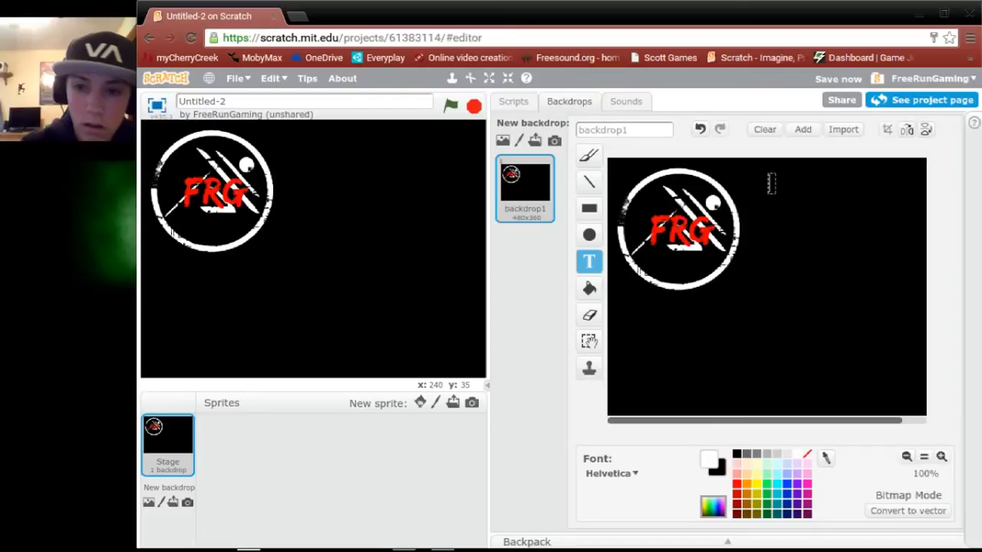
pyautogui.write('F')
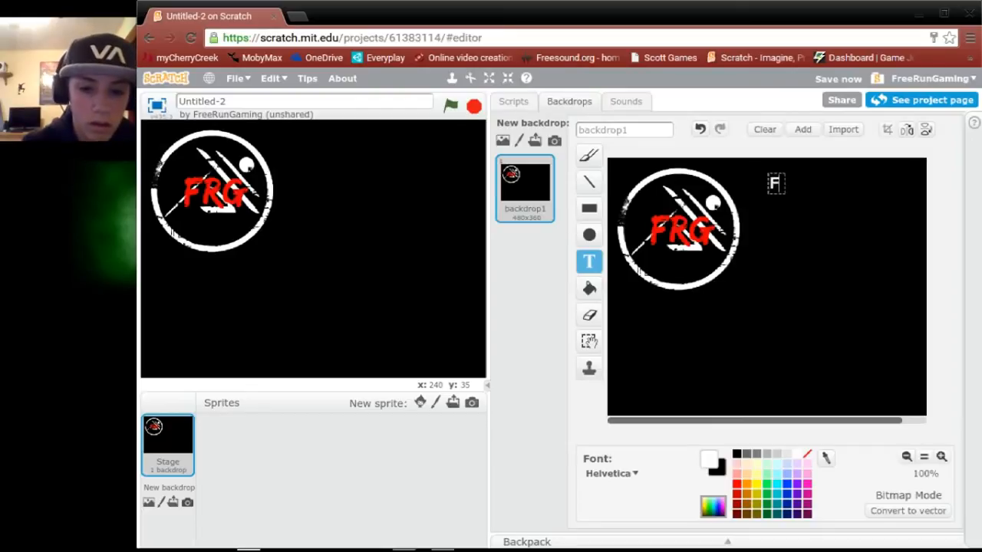
pyautogui.write('NAF G')
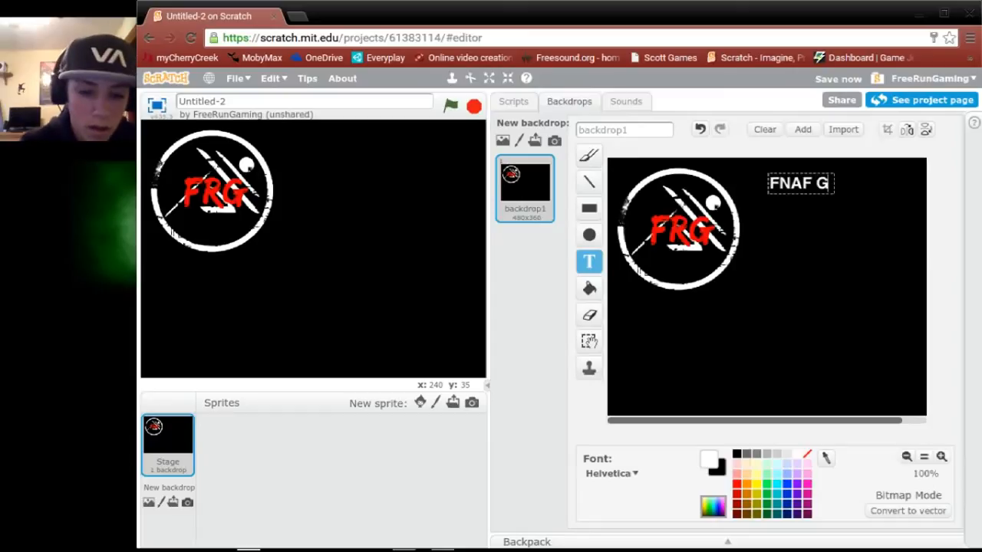
pyautogui.write('ameplay')
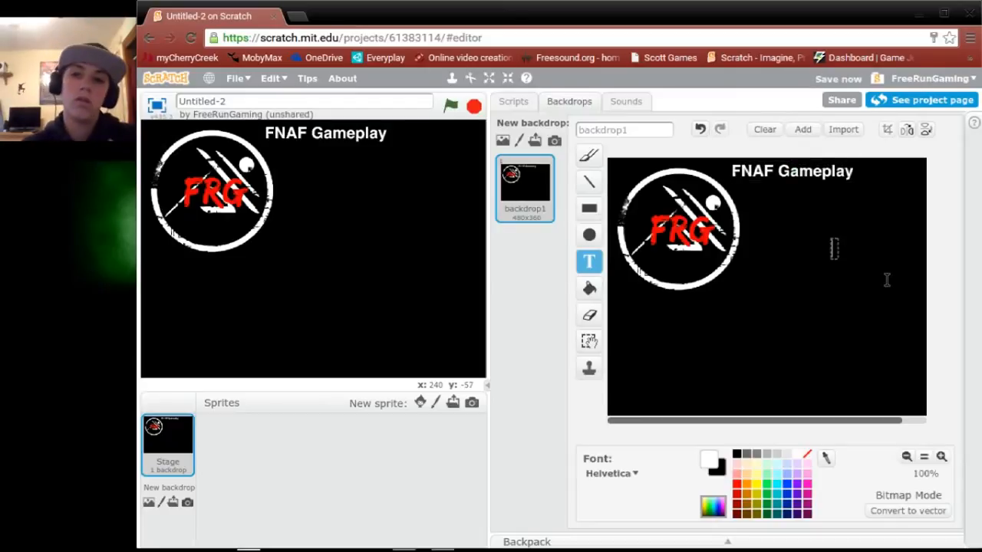
# Import OfficeClean.png from the Downloads folder into the backdrop
pyautogui.click(843, 129)
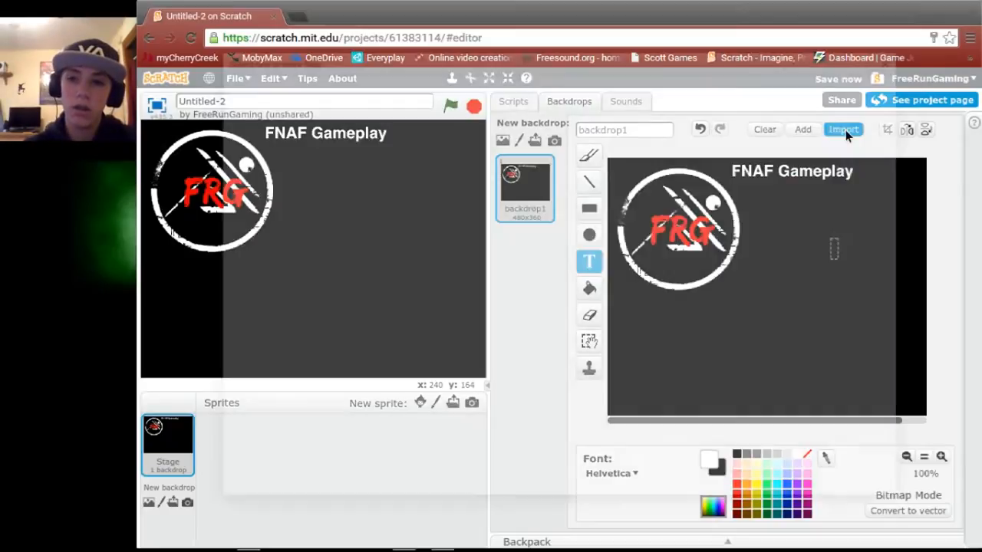
pyautogui.click(842, 129)
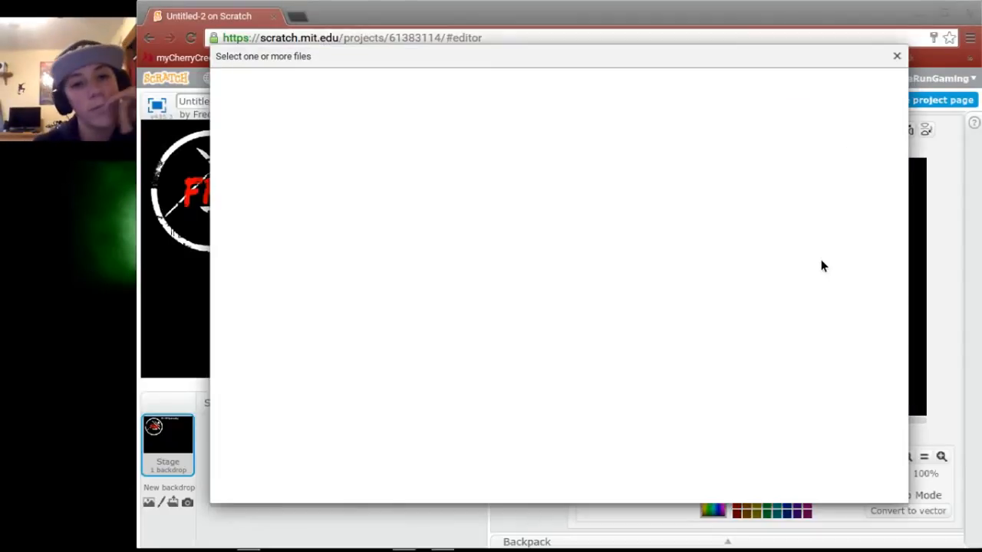
pyautogui.moveTo(764, 258)
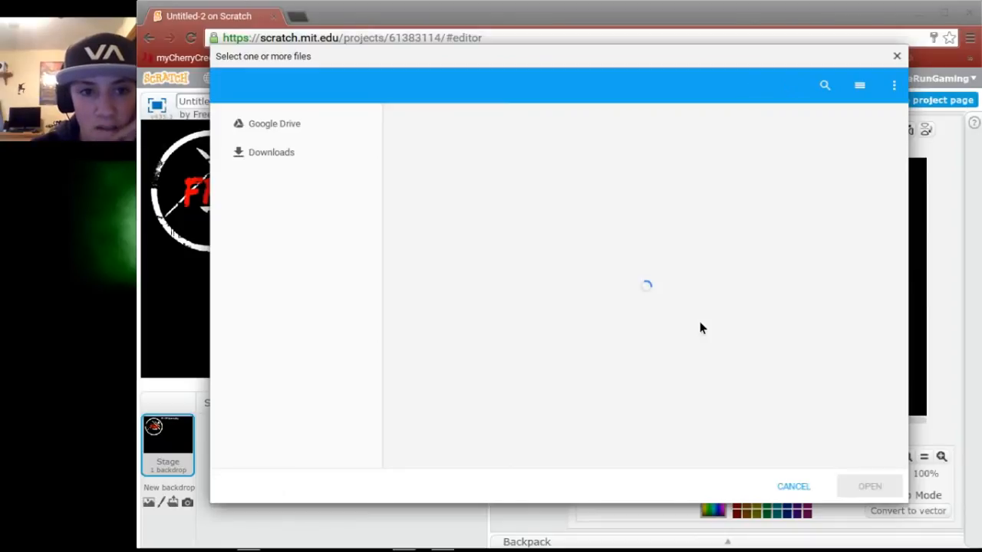
pyautogui.click(273, 123)
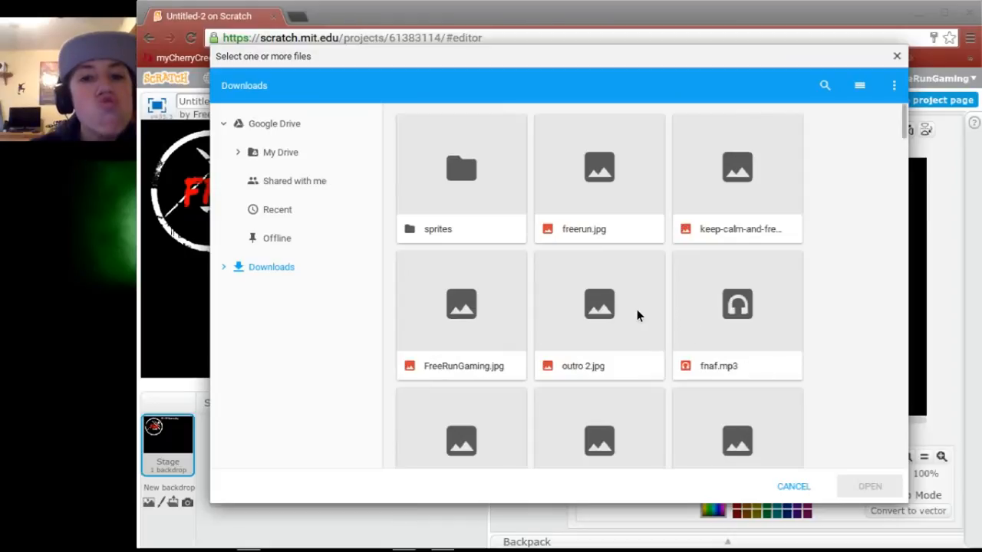
pyautogui.moveTo(599, 346)
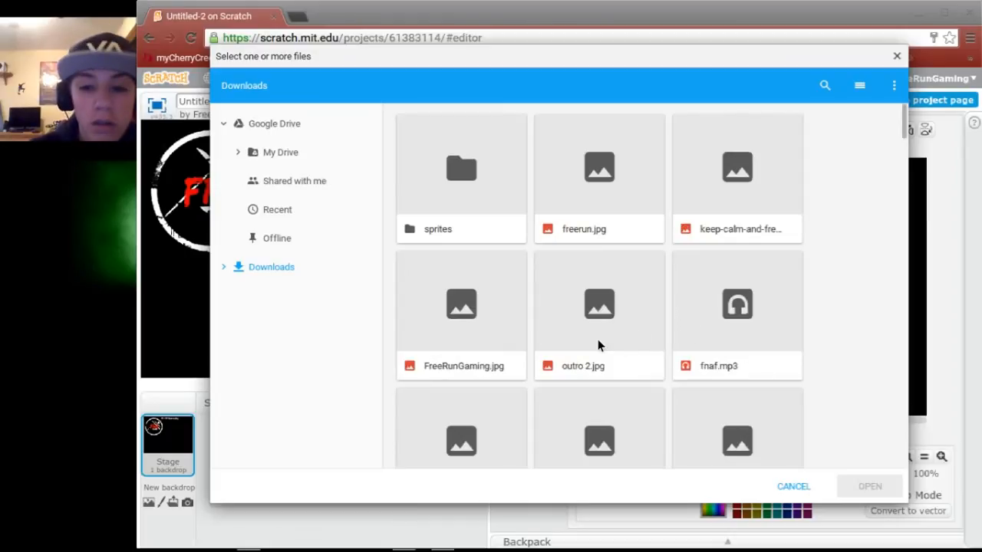
pyautogui.moveTo(606, 293)
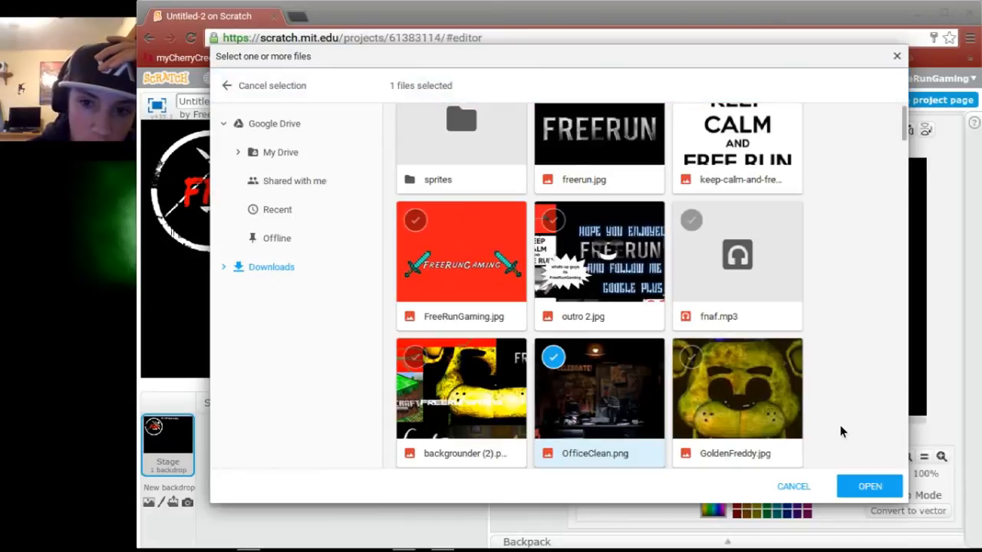
pyautogui.click(868, 486)
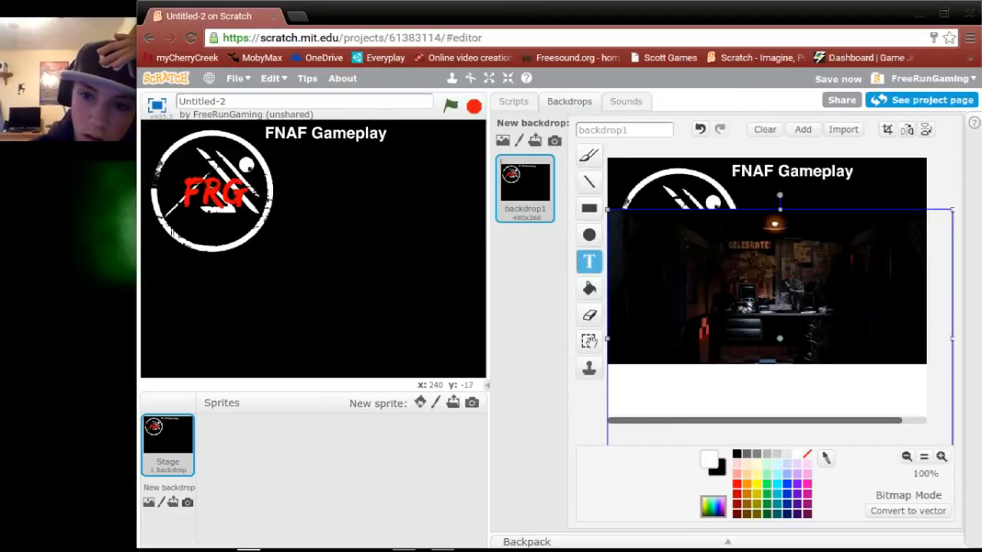
pyautogui.moveTo(487, 343)
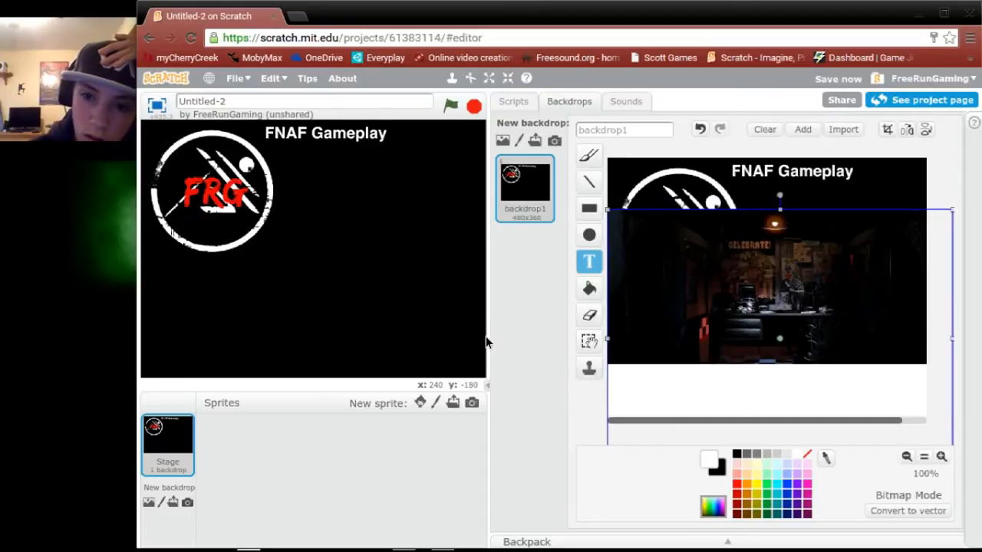
pyautogui.moveTo(826, 182)
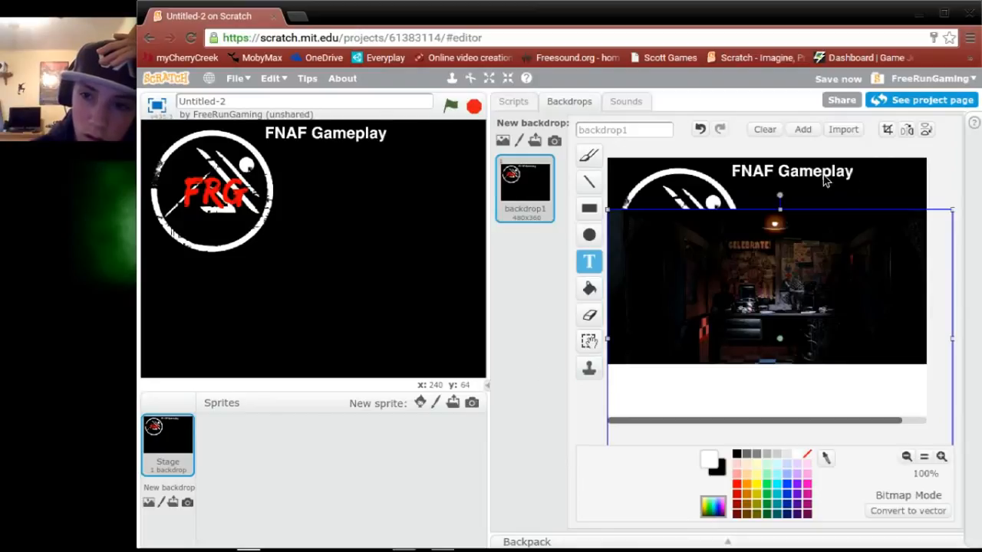
pyautogui.moveTo(846, 196)
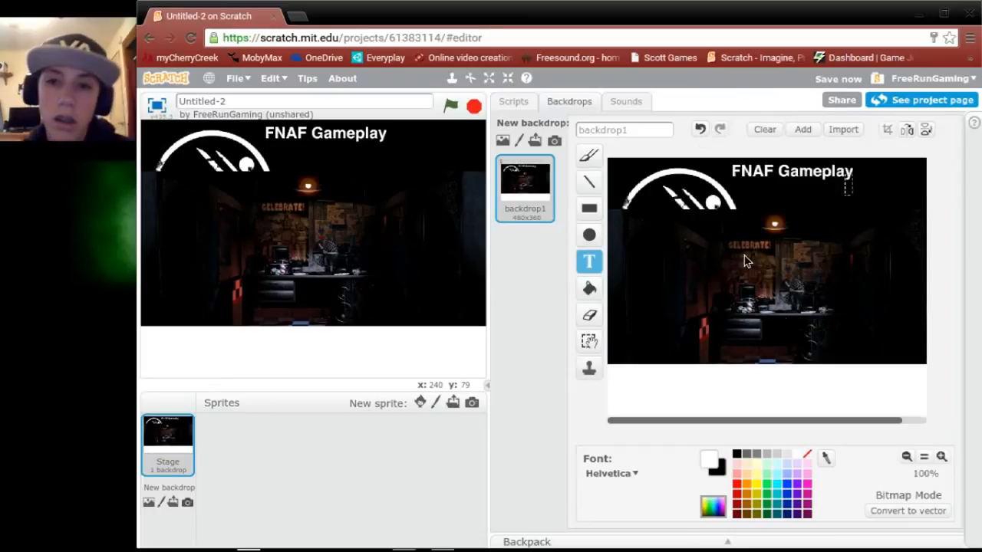
pyautogui.moveTo(854, 194)
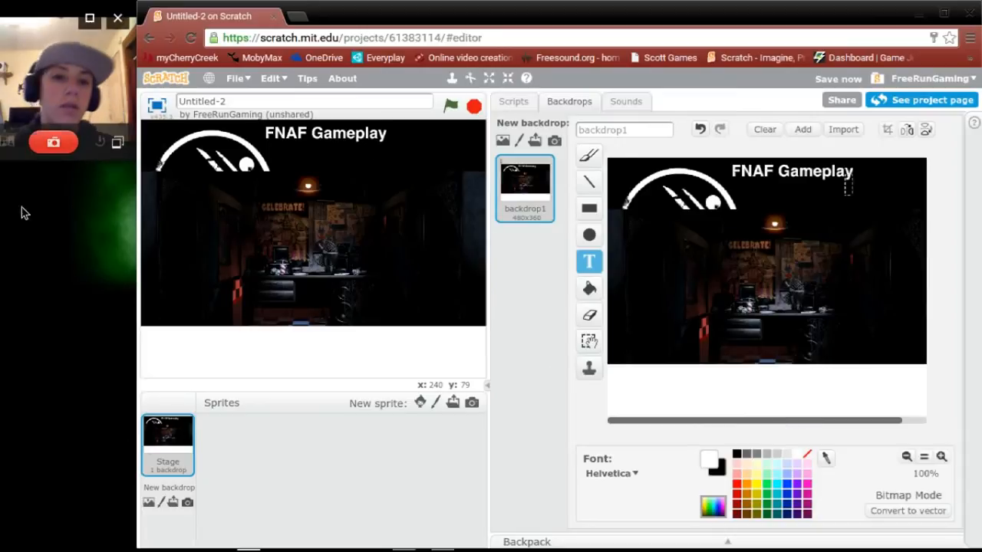
pyautogui.moveTo(514, 280)
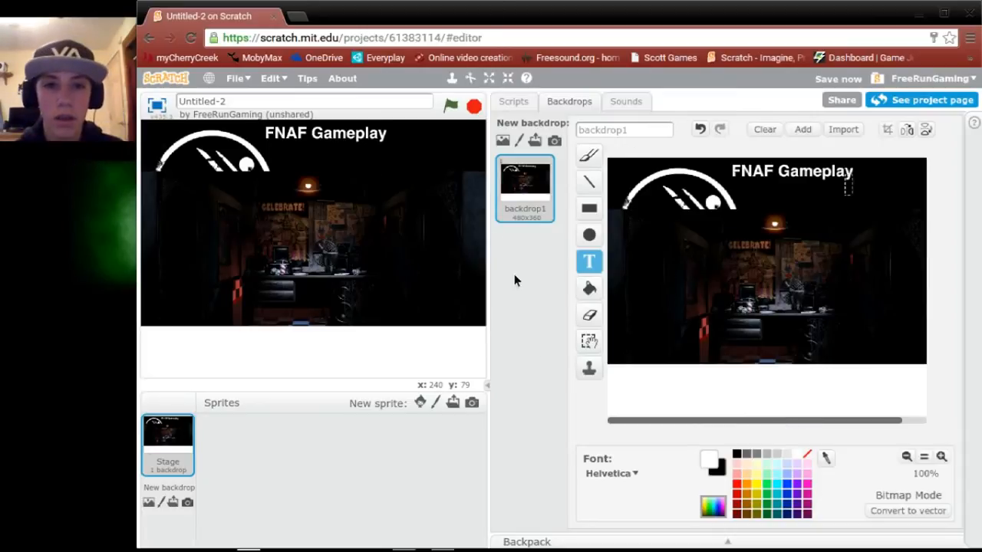
pyautogui.moveTo(437, 210)
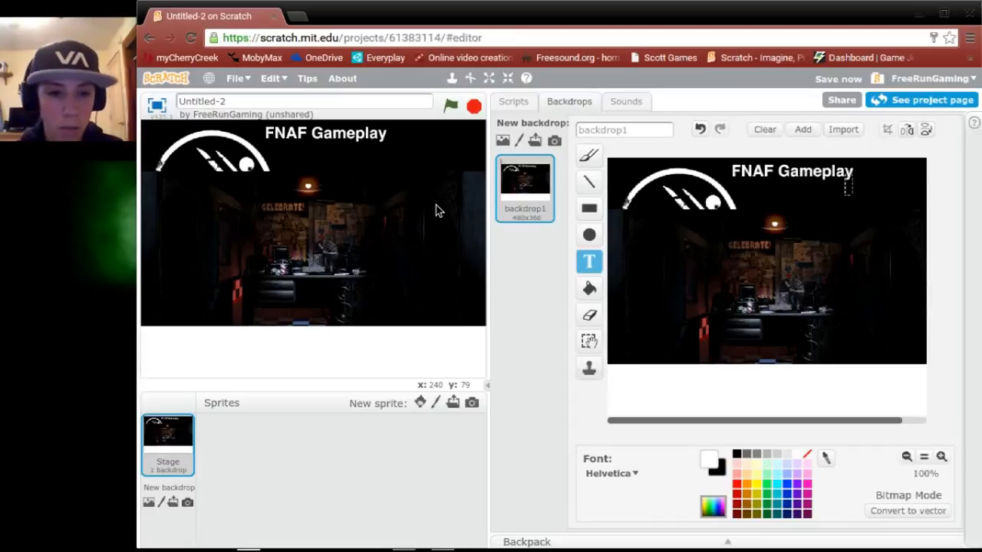
pyautogui.moveTo(135, 191)
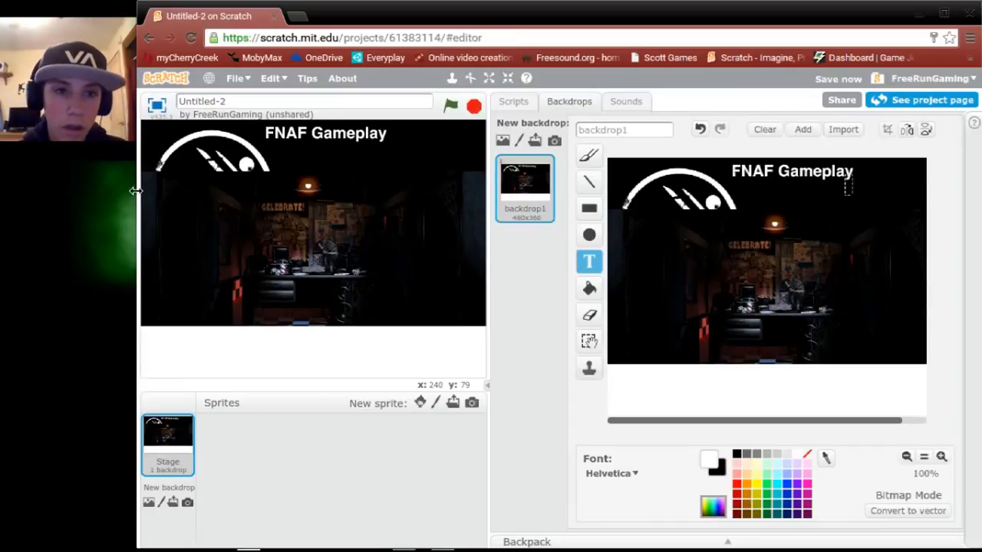
pyautogui.moveTo(570, 183)
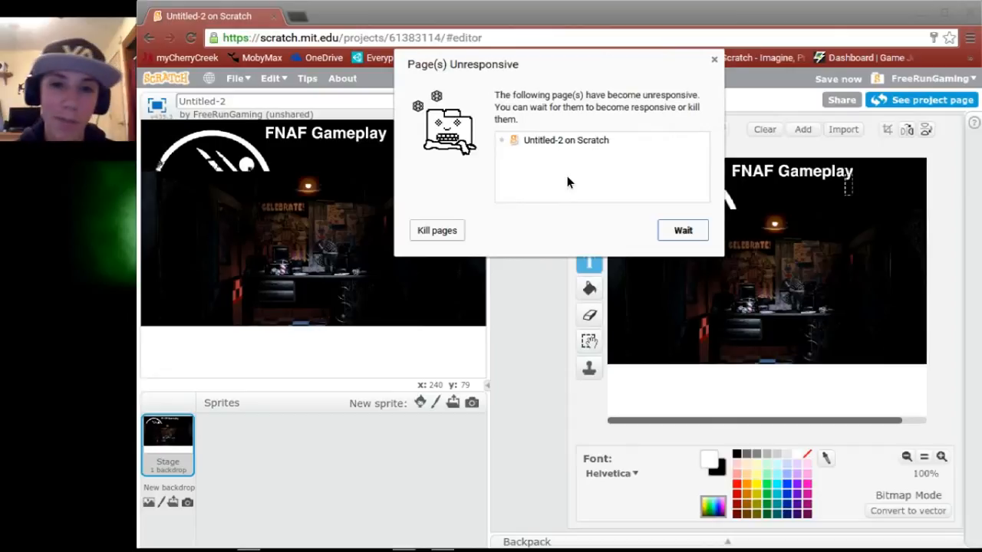
pyautogui.moveTo(534, 244)
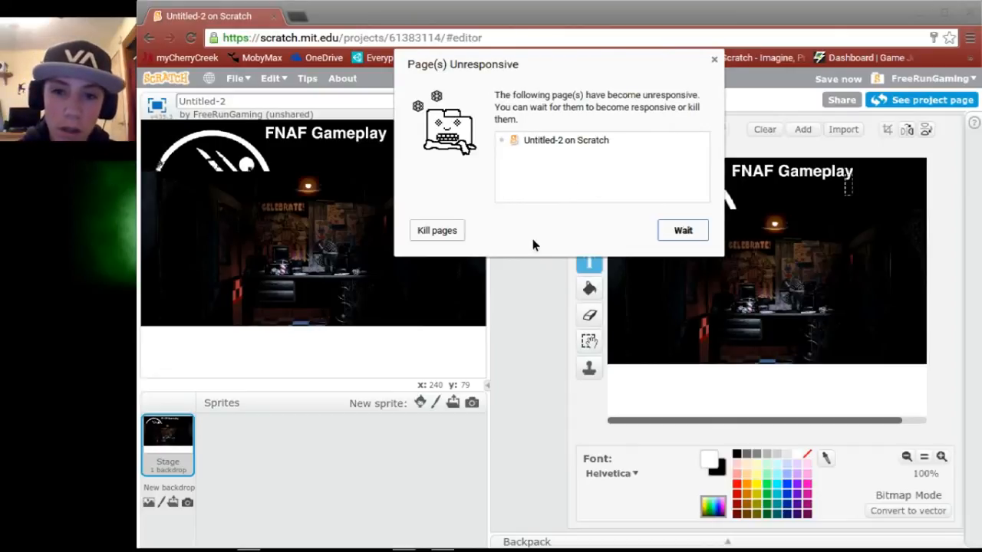
# Kill the unresponsive Scratch page from Chrome's Page Unresponsive dialog
pyautogui.click(436, 230)
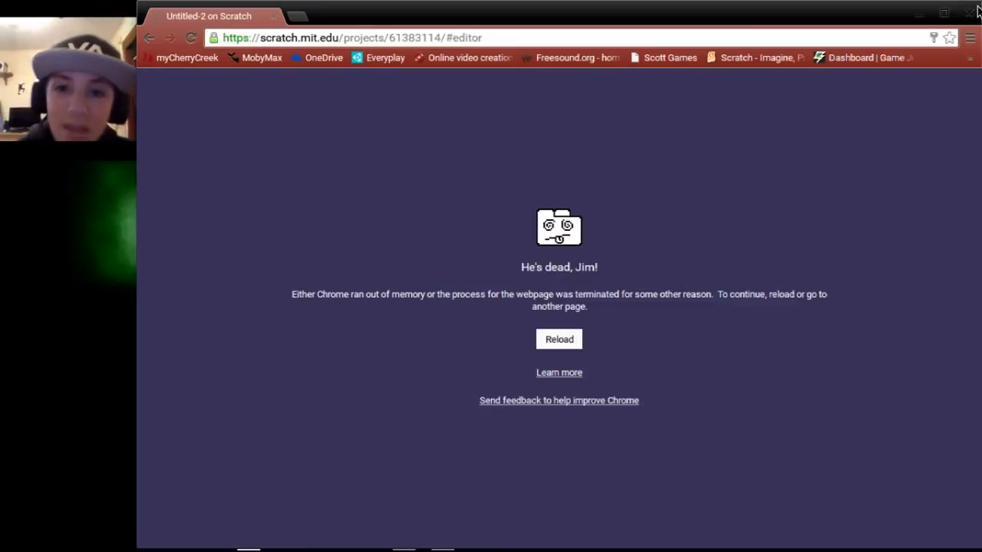
pyautogui.click(970, 13)
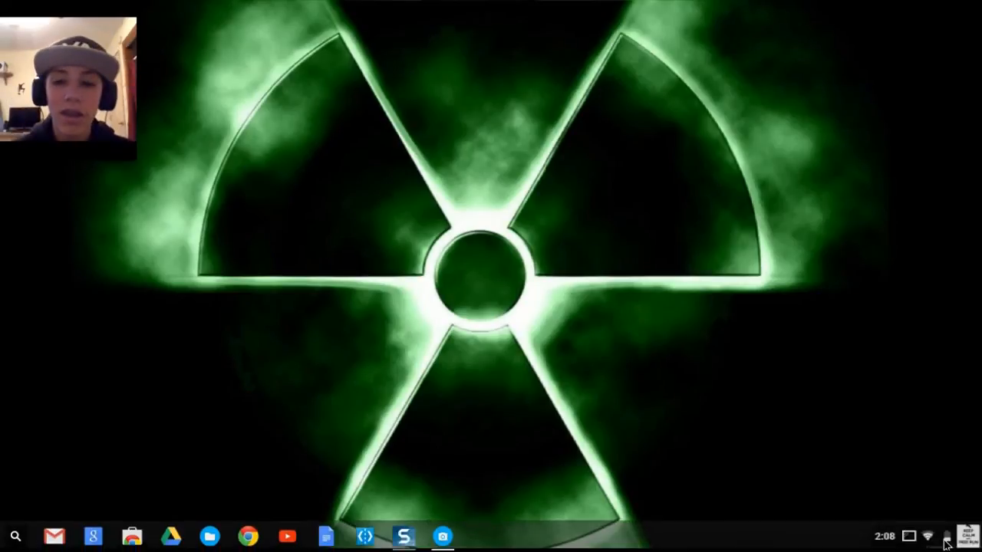
# Open the Chrome OS system status panel showing the active screen share
pyautogui.click(947, 536)
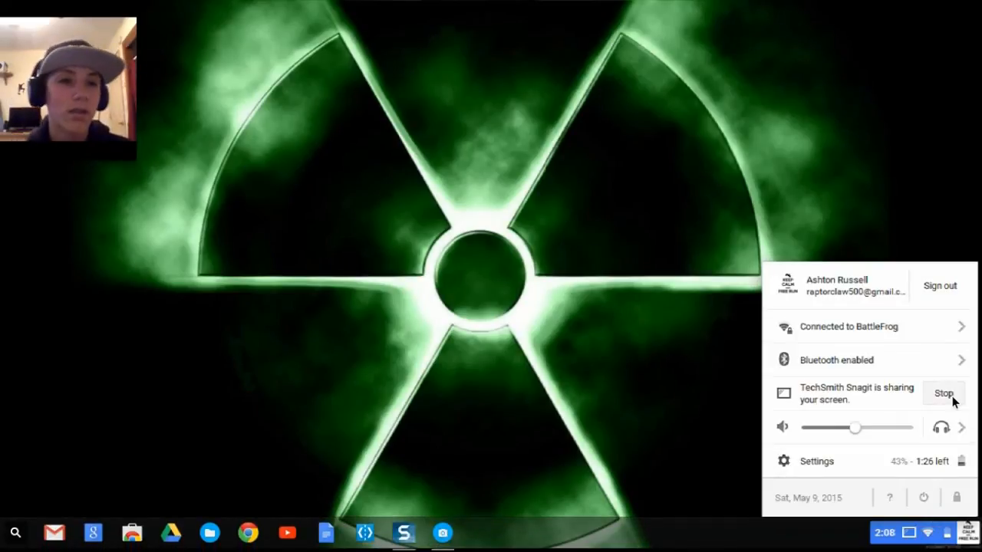